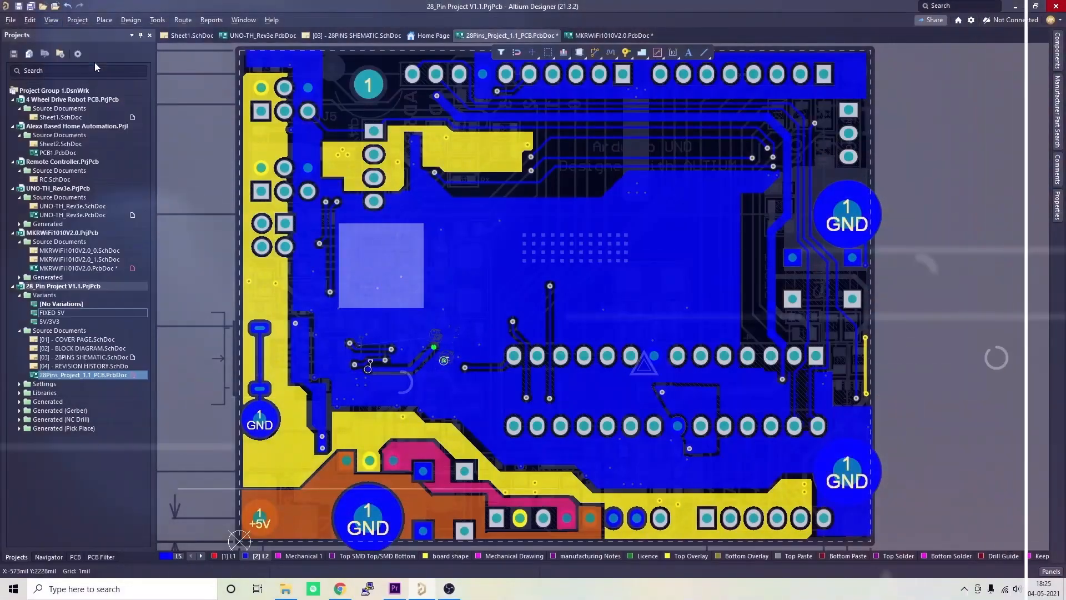
Switch the Arduino UNO PCB editor to the rendered 3D view.
key("3")
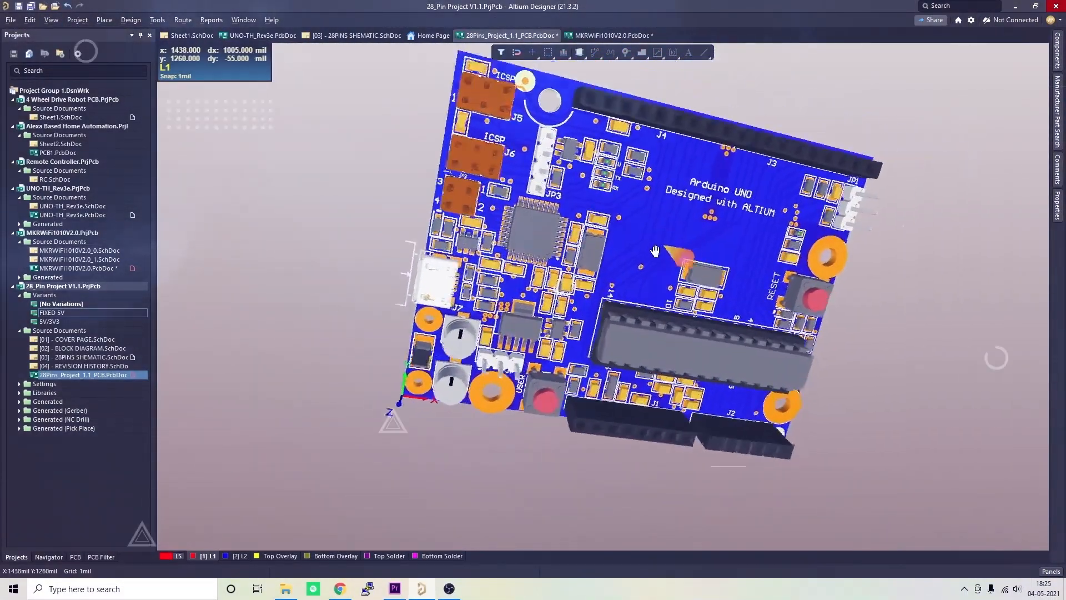